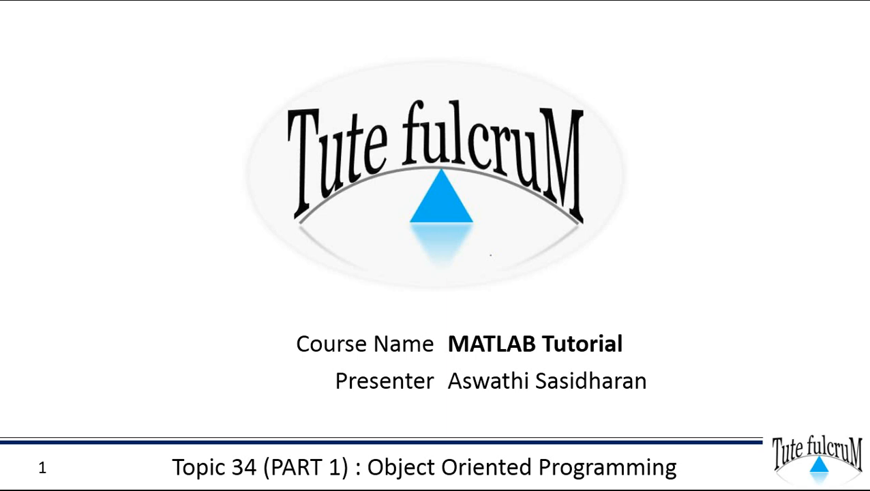
Advance past the object-oriented programming title slide toward MATLAB's blank Untitled3 script.
key("Right")
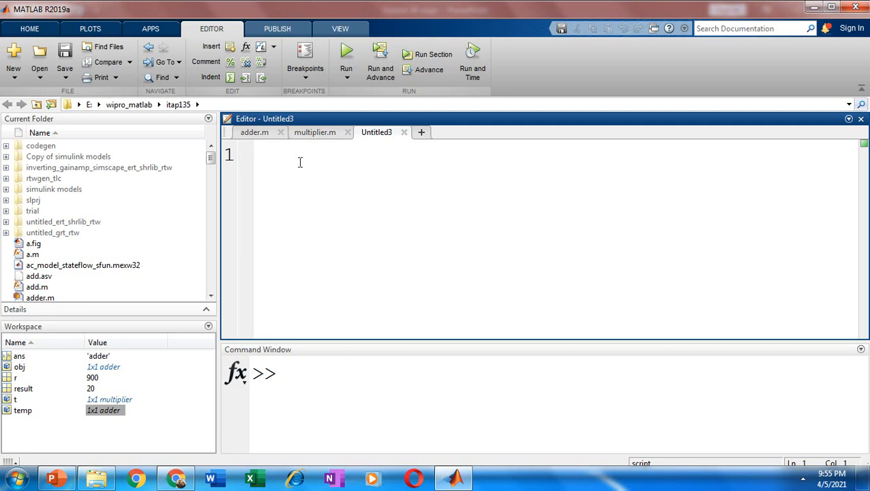
Write 'classdef multiplier' as the first line of Untitled3.
type("clas")
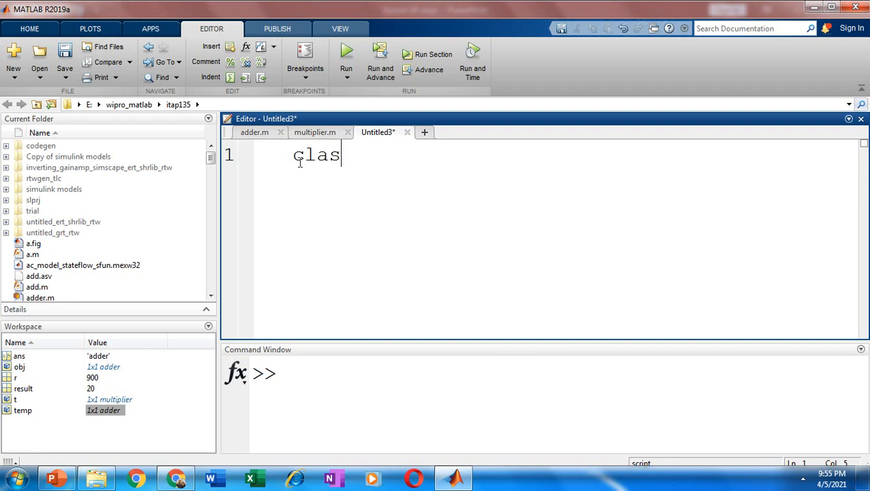
type("def")
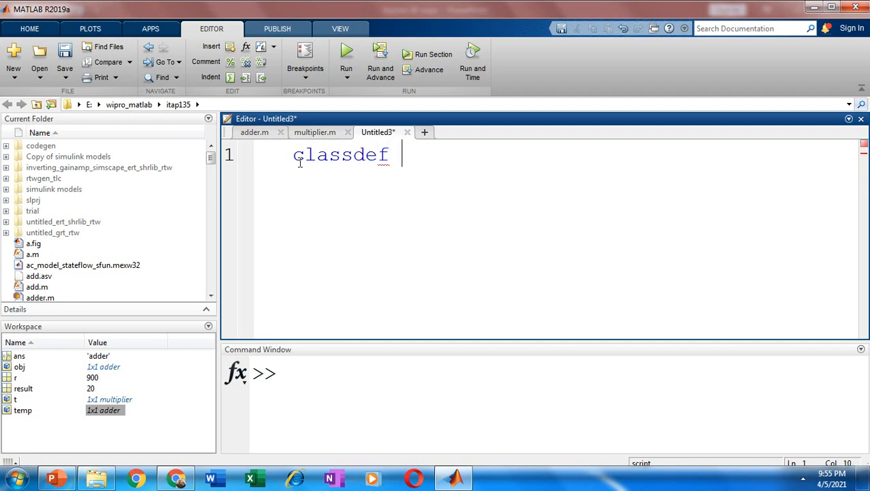
type("m")
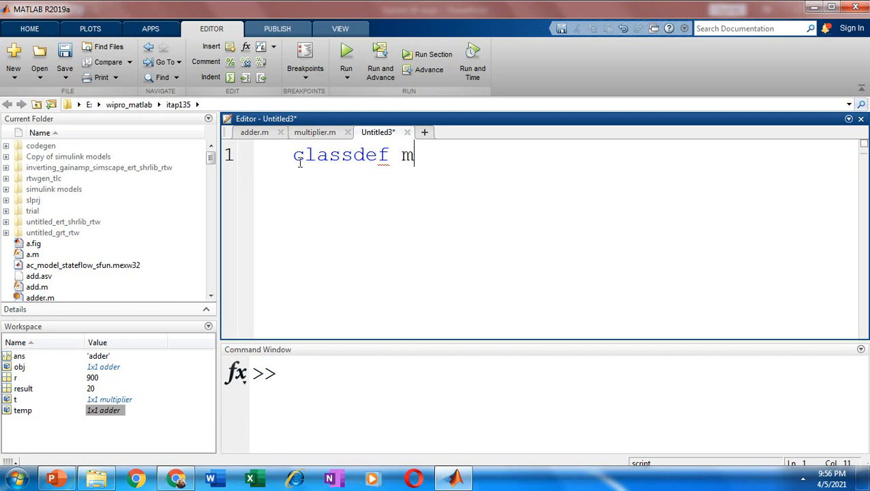
type("ultipl")
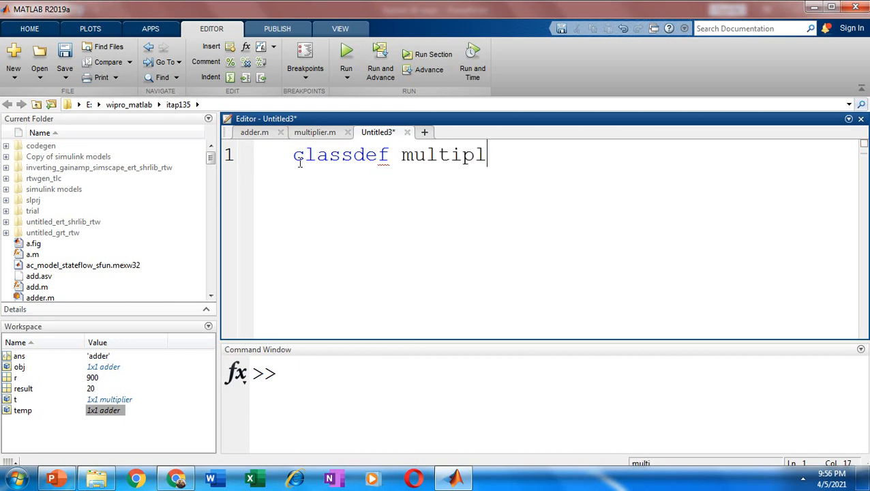
type("ier")
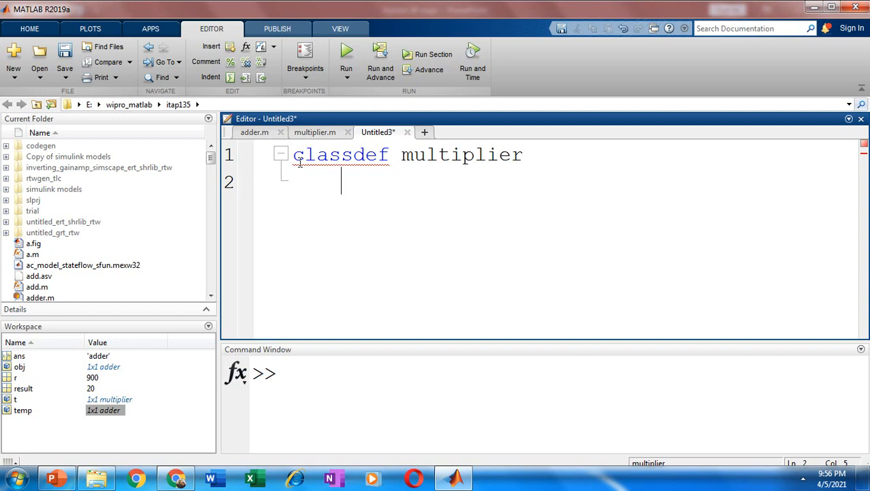
Write 'properties', 'value1', 'value2' and a closing 'end' as separate class lines.
type("prop")
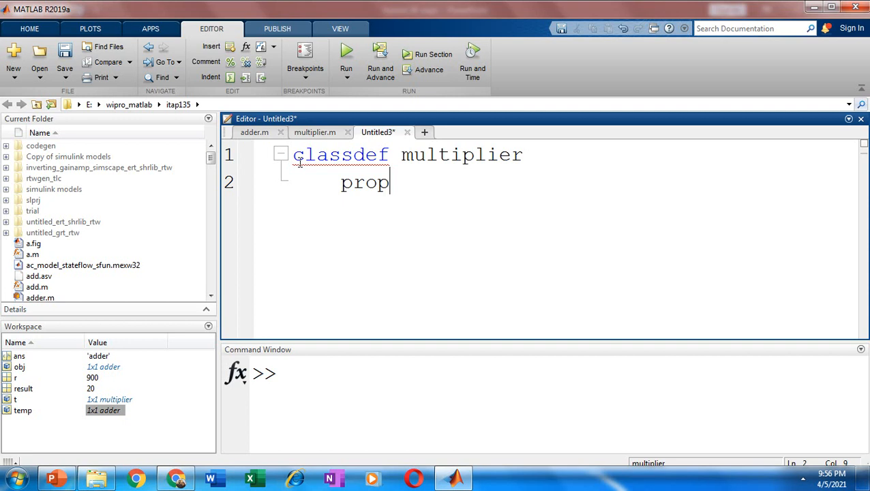
type("ert")
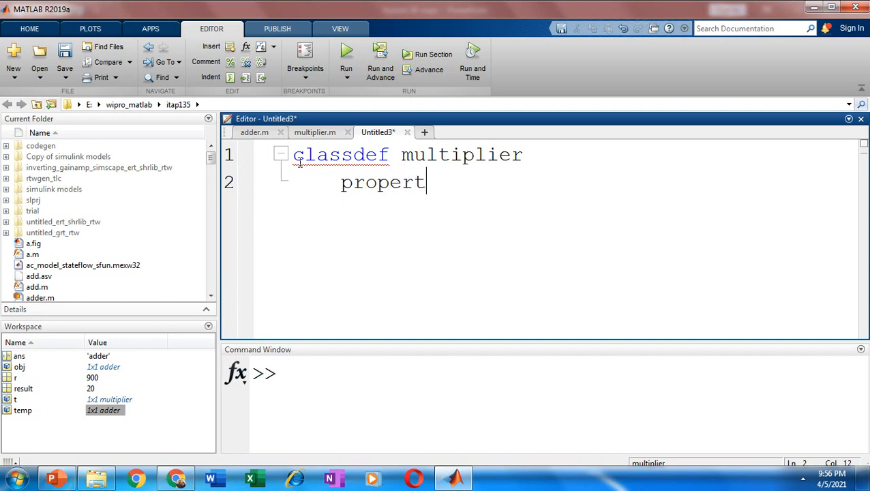
type("ies")
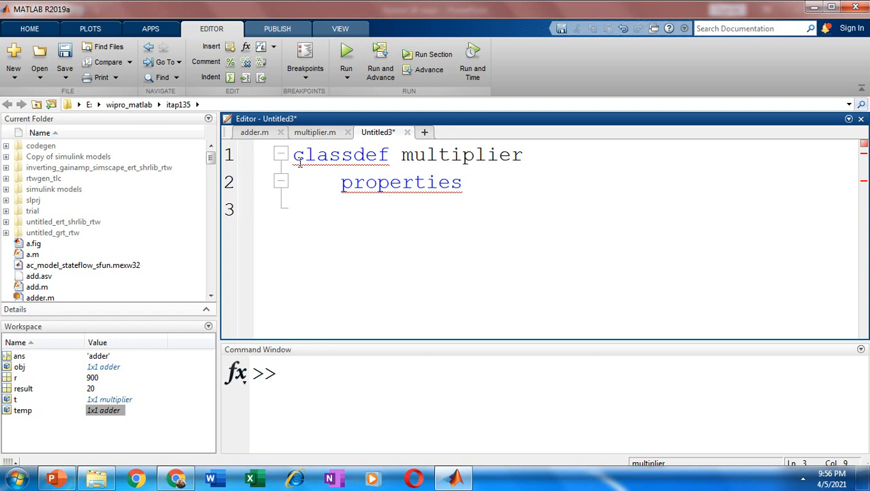
type("value1")
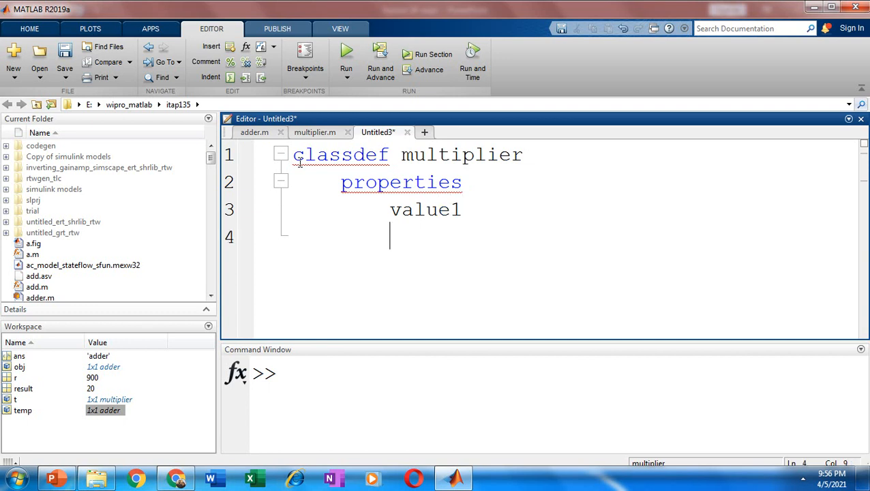
type("value")
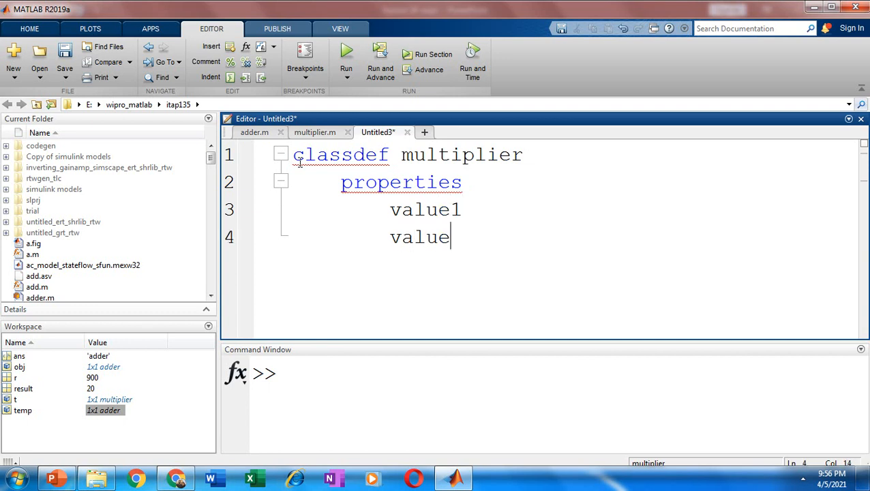
type("2")
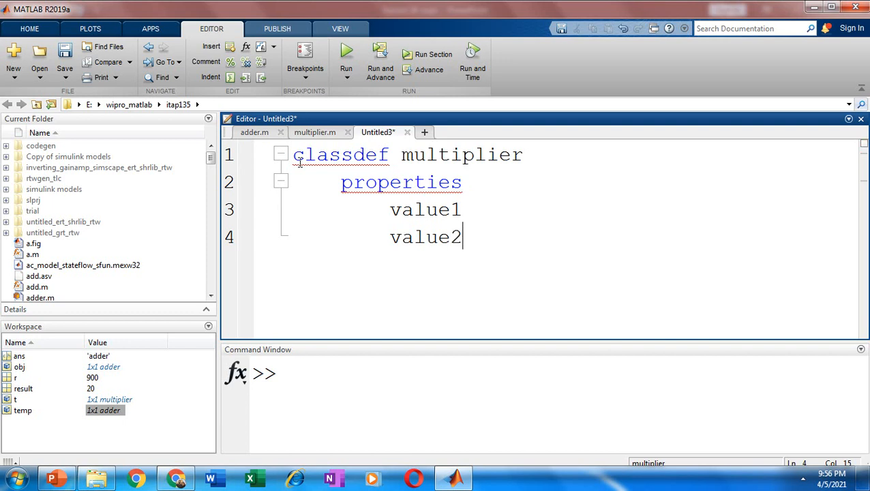
key("enter")
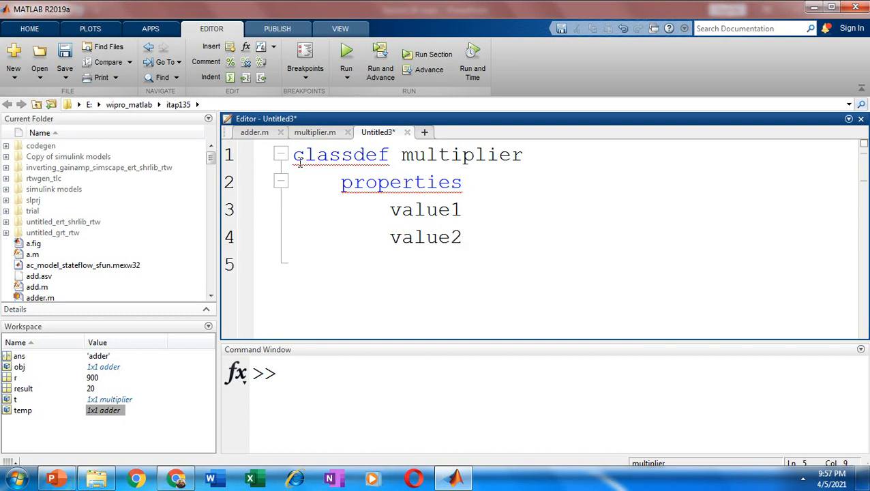
double_click(401, 182)
type("end")
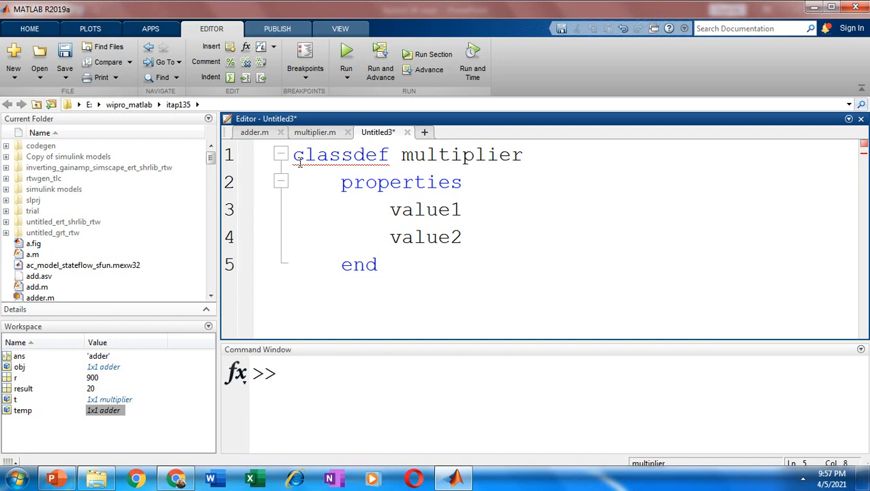
key("enter")
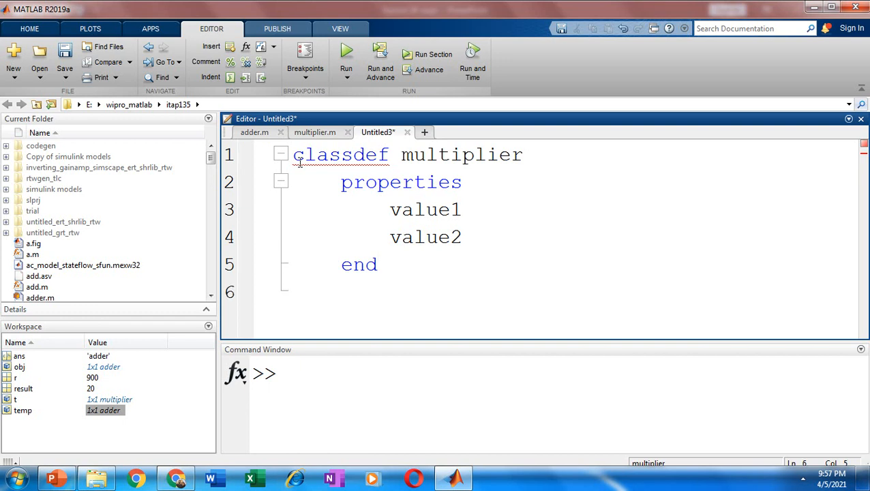
Write a 'methods' line and the header 'function res=mul(obj)' with a body line below.
left_click(342, 292)
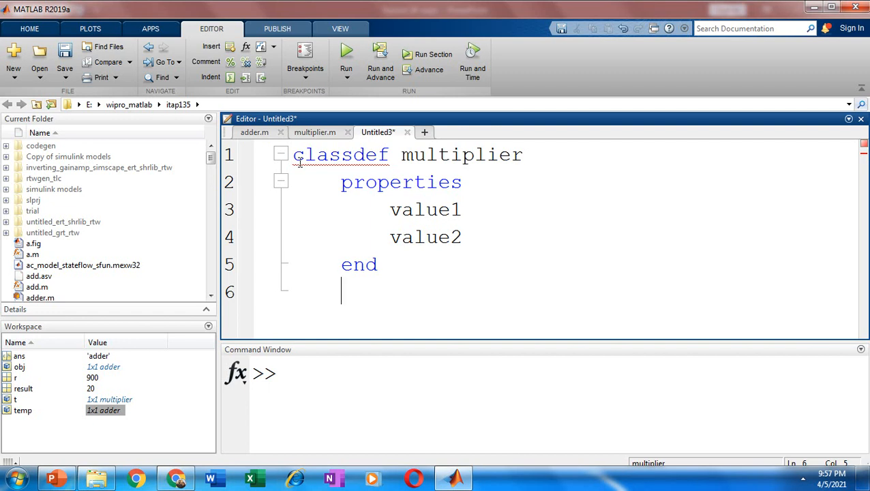
type("meth")
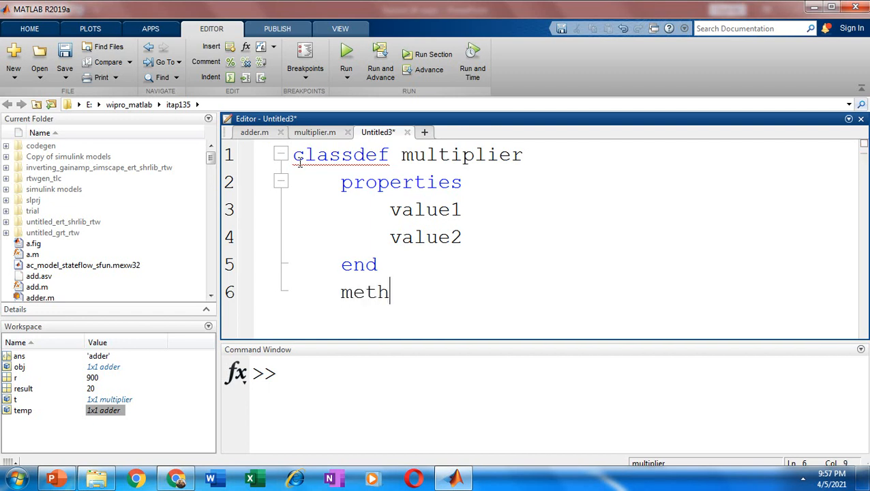
type("ods")
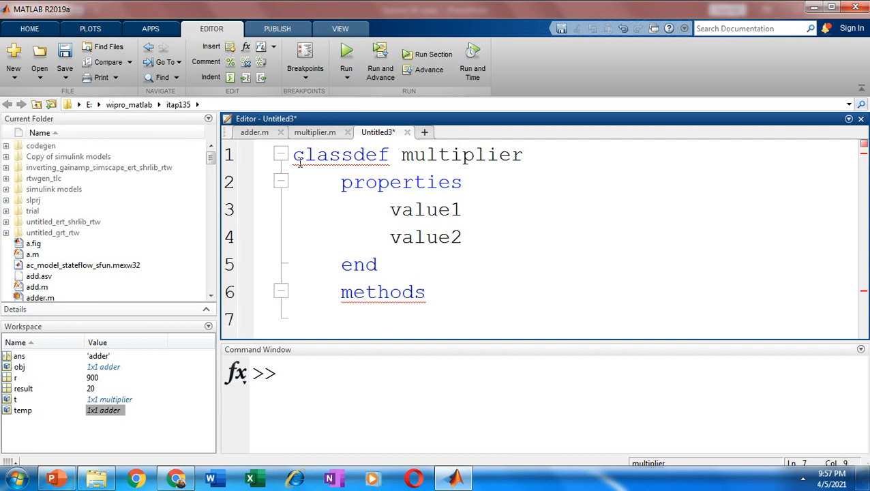
type("funct")
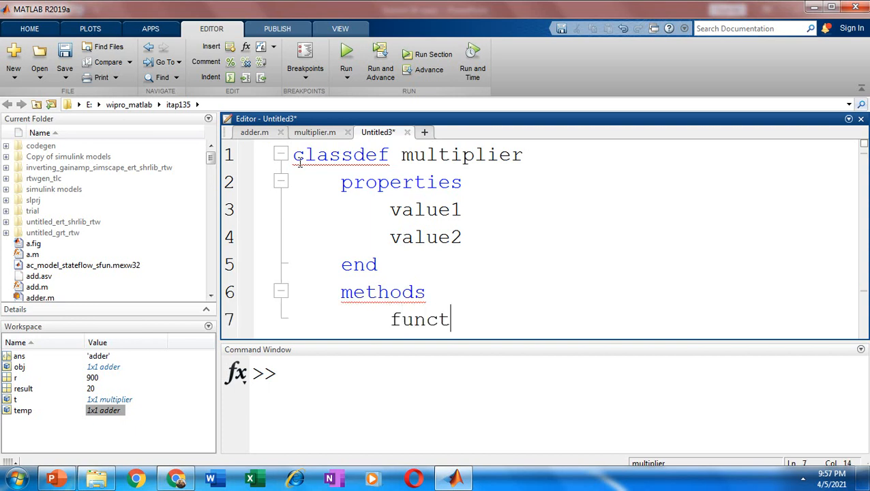
type("ion")
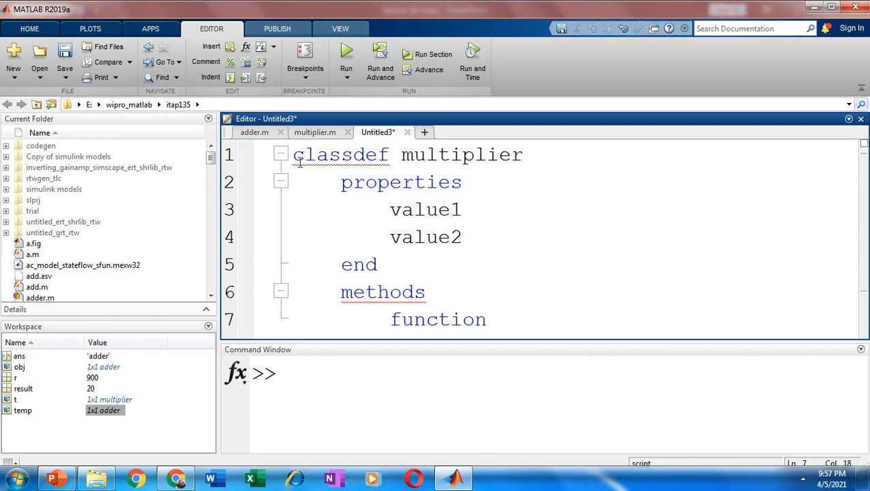
type("res")
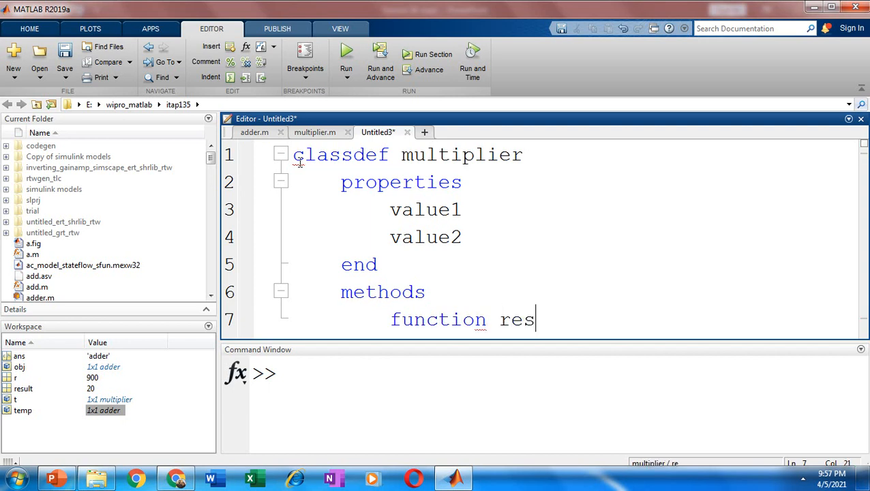
type("=")
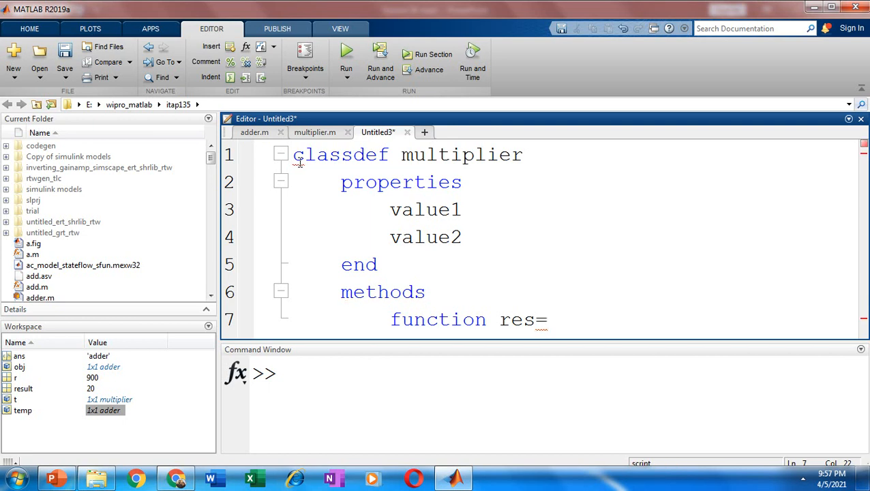
type("mul")
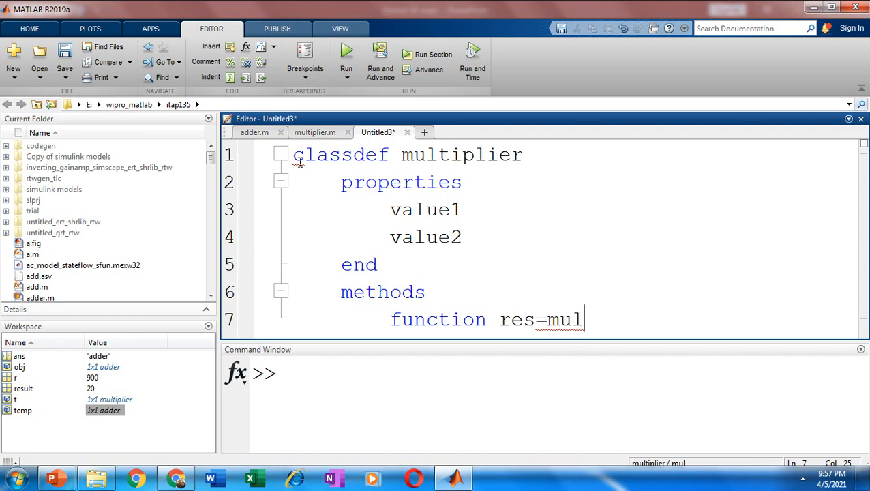
type("(obj")
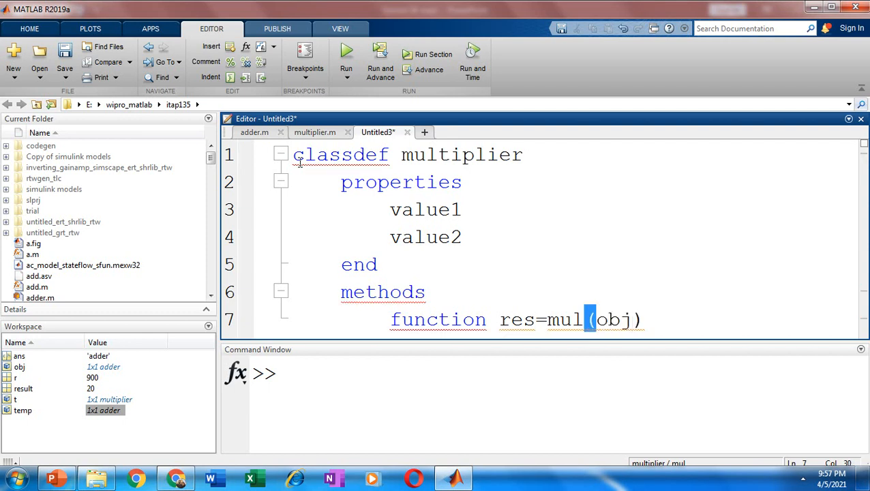
key("enter")
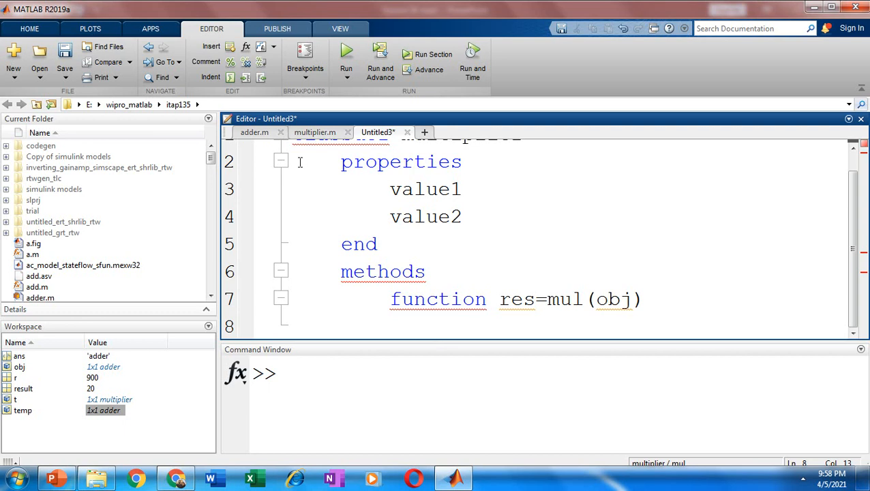
Write the mul body 'res=obj.value1*obj.value2'.
type("res")
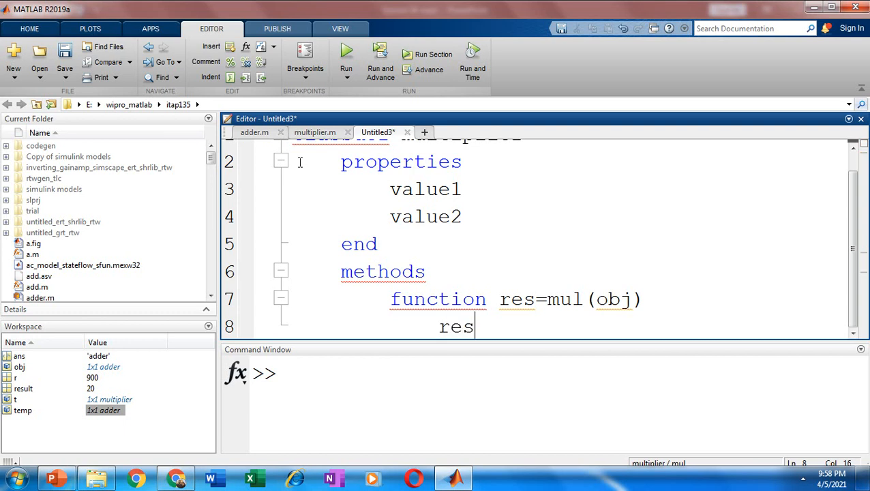
type("=")
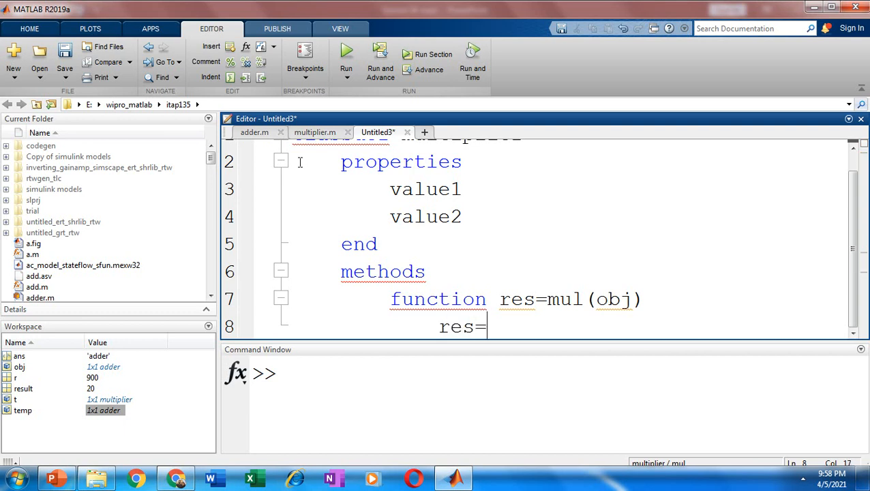
type("obj")
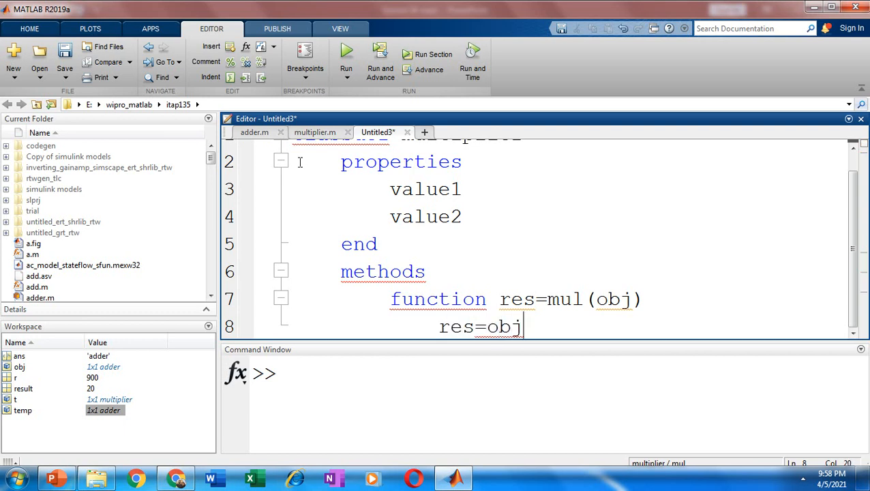
type(".va")
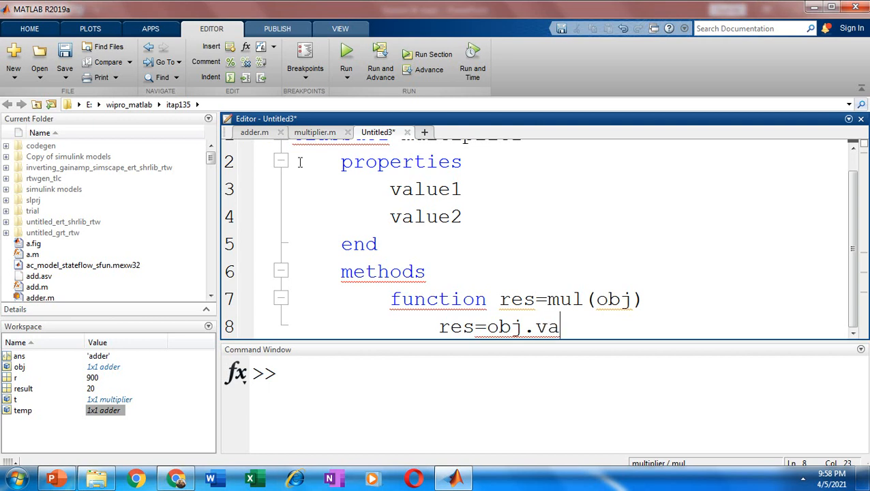
type("lue1")
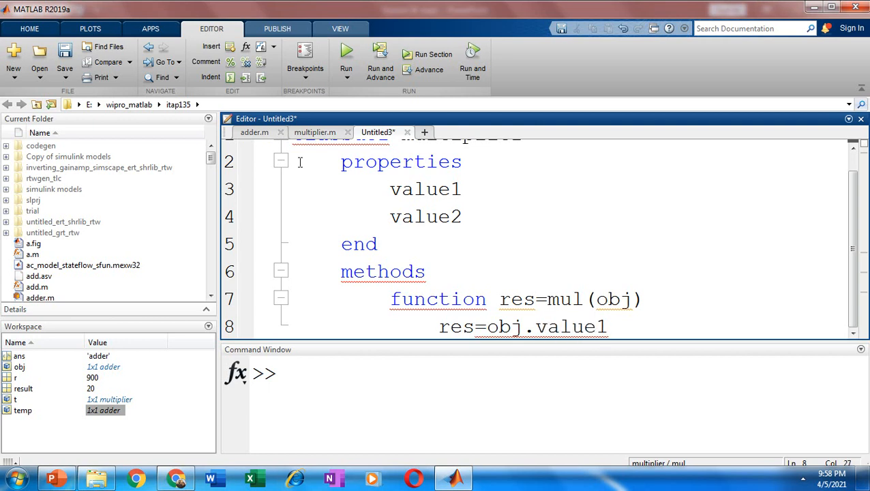
type("*")
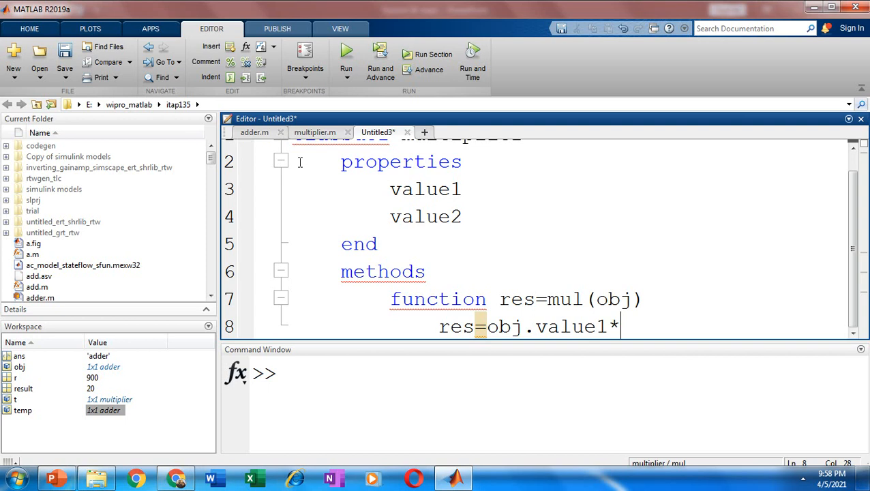
type("obj.")
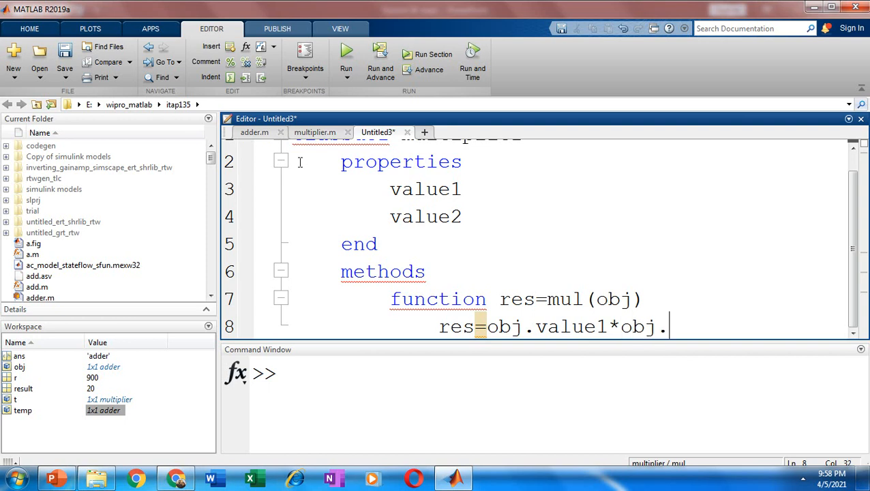
type("value")
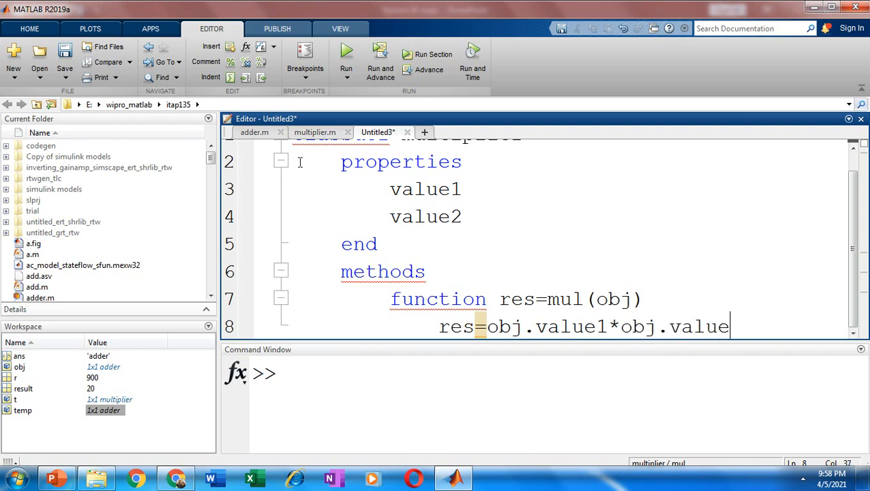
type("2")
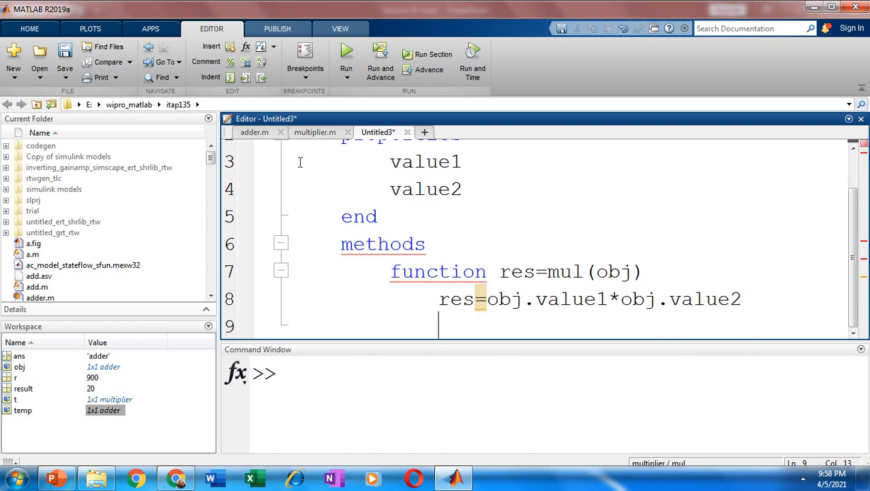
Close the function, methods block and classdef with three 'end' lines.
type("end")
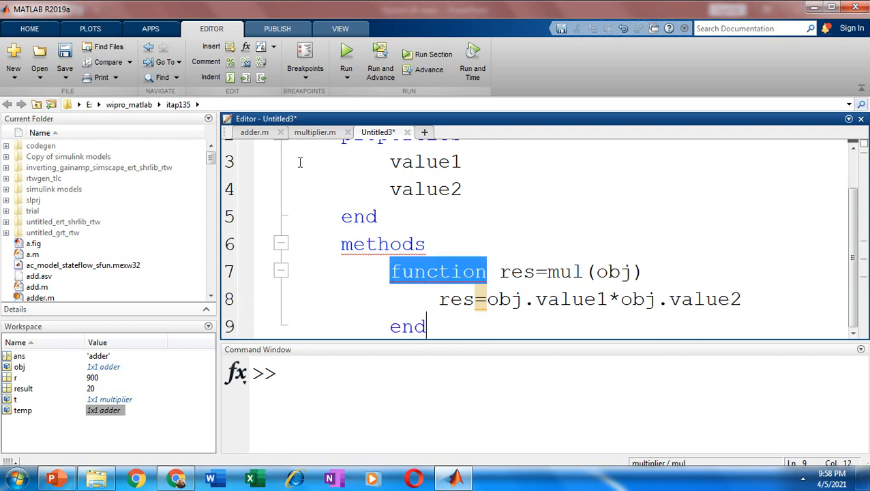
scroll("down", 3)
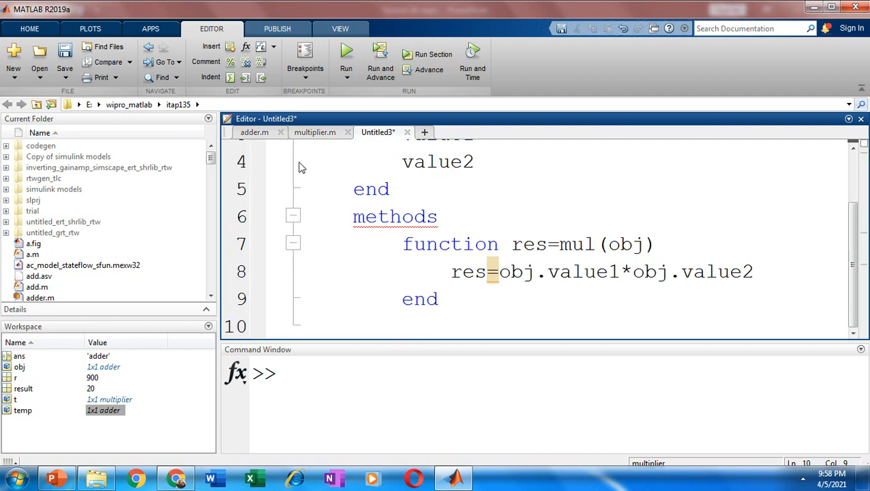
type("end")
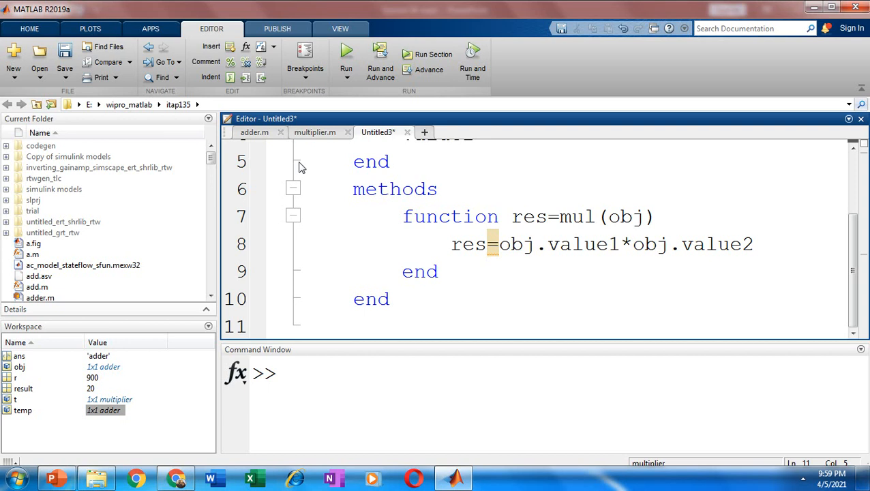
type("end")
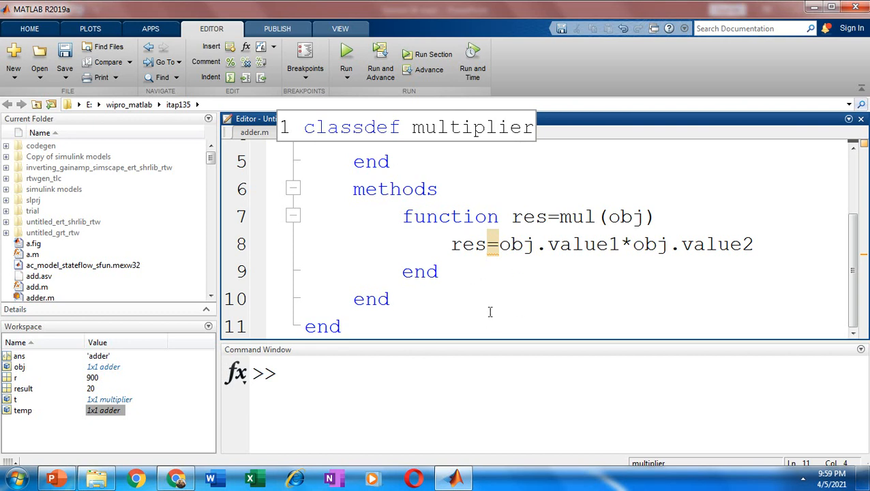
Save the untitled class file as multiplier.m in E:\wipro_matlab\itap135.
left_click(341, 326)
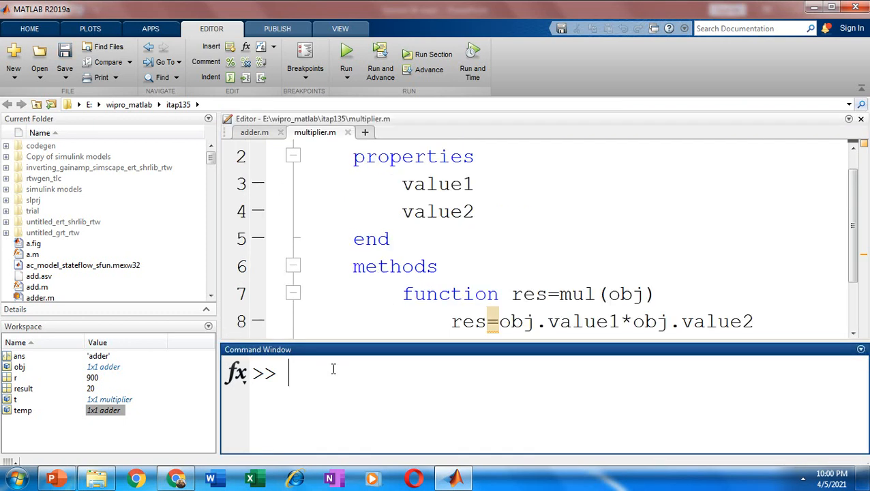
mouse_move(393, 250)
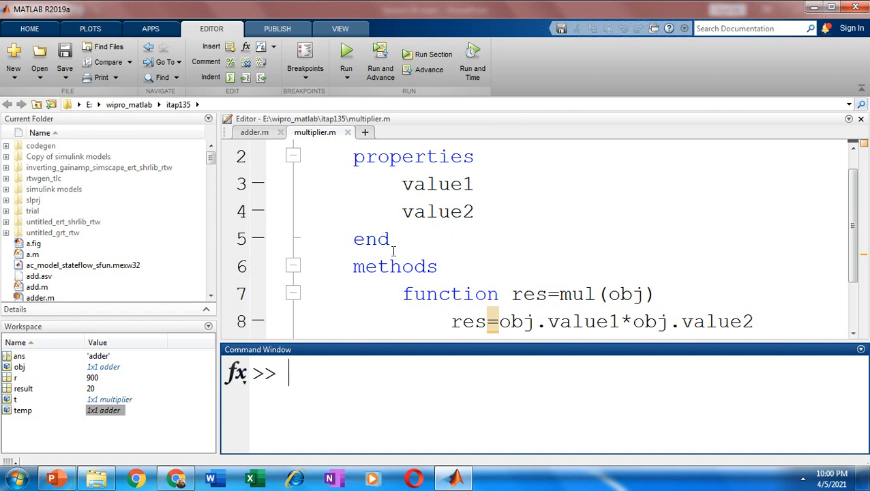
mouse_move(321, 335)
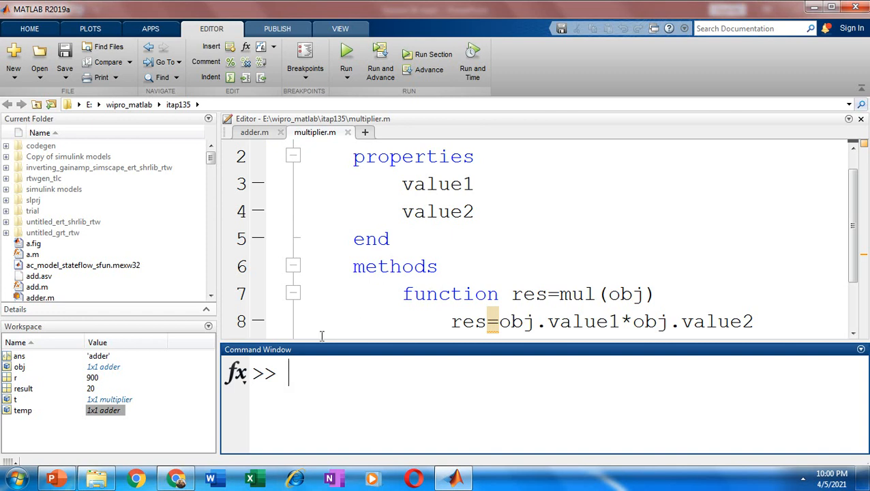
left_click(365, 132)
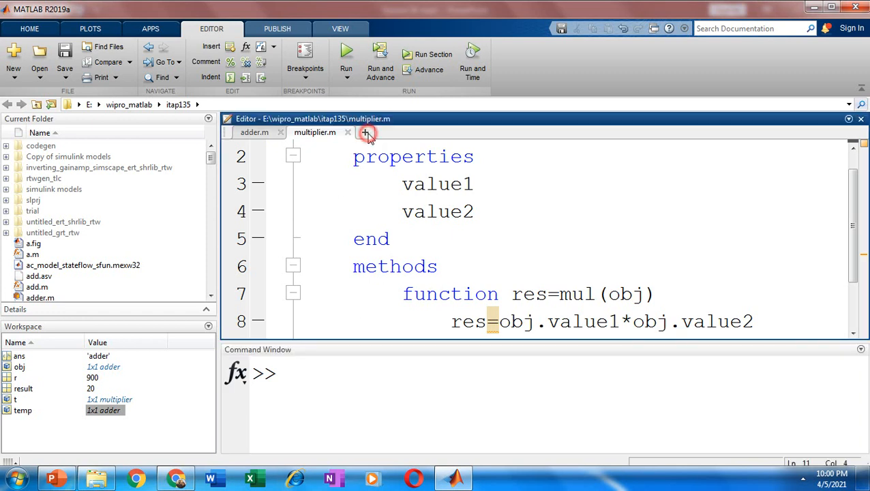
left_click(366, 133)
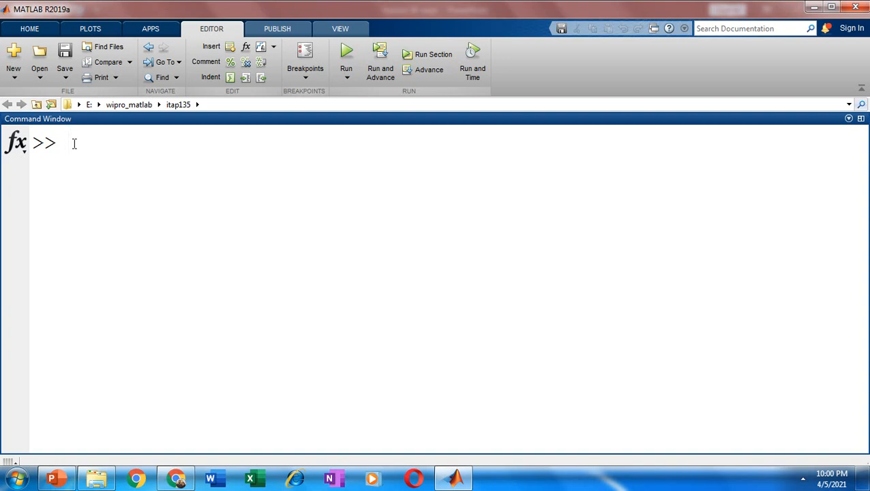
Run 'obj=multiplier' in the Command Window.
type("ob")
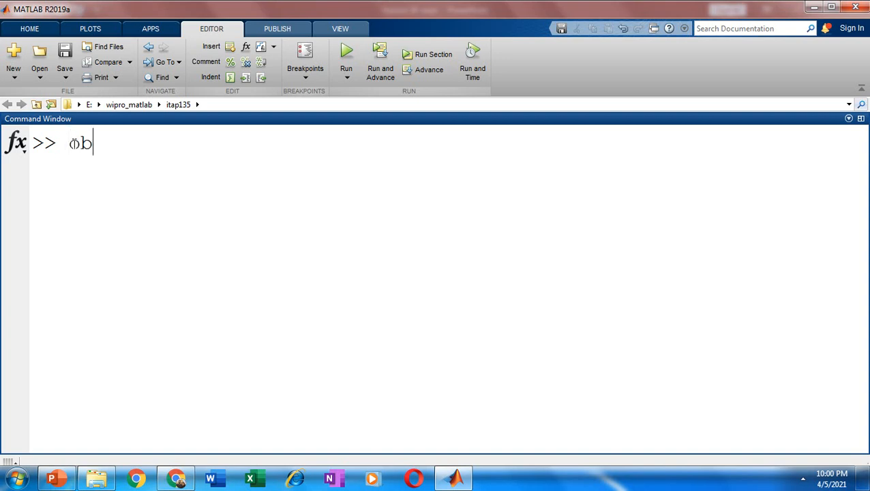
type("j=")
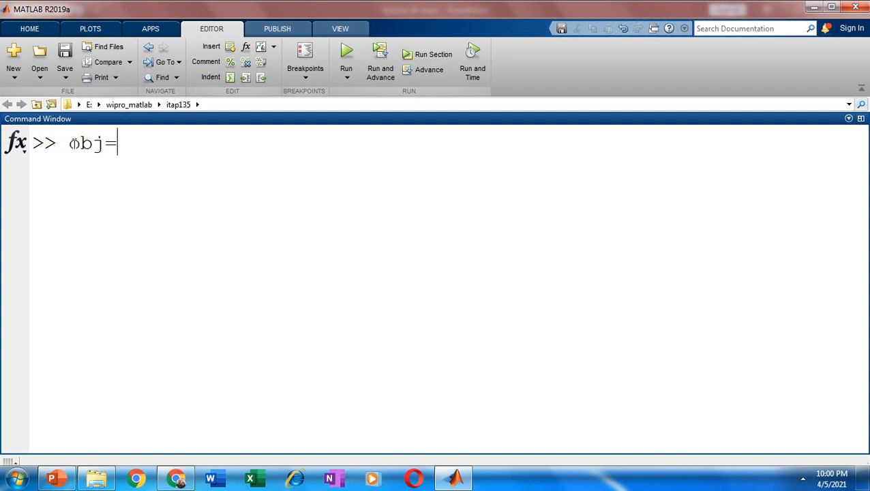
type("mu")
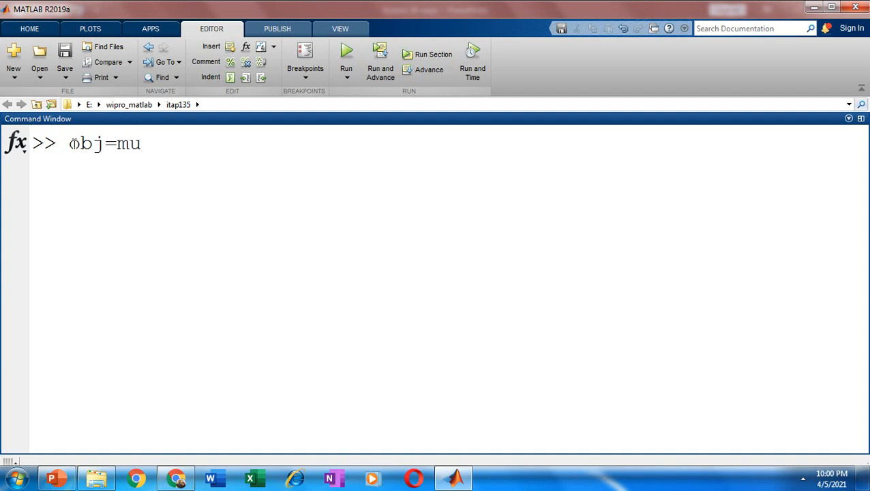
type("ltiplie")
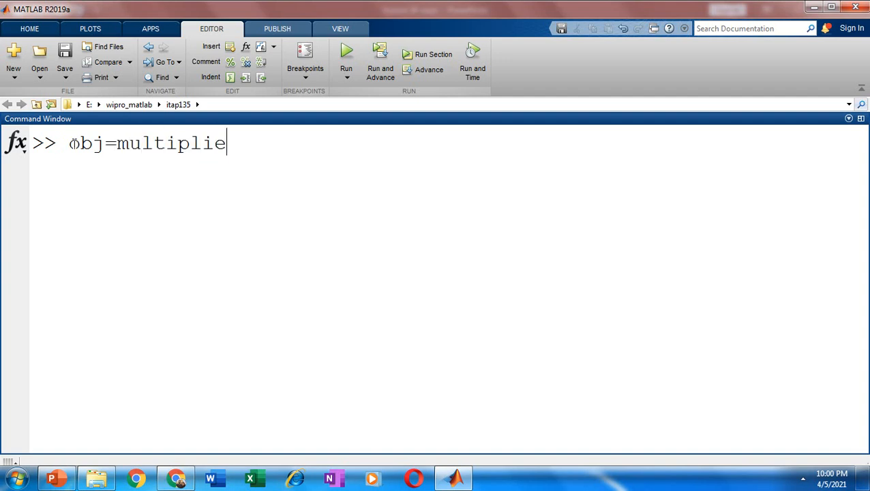
type("r")
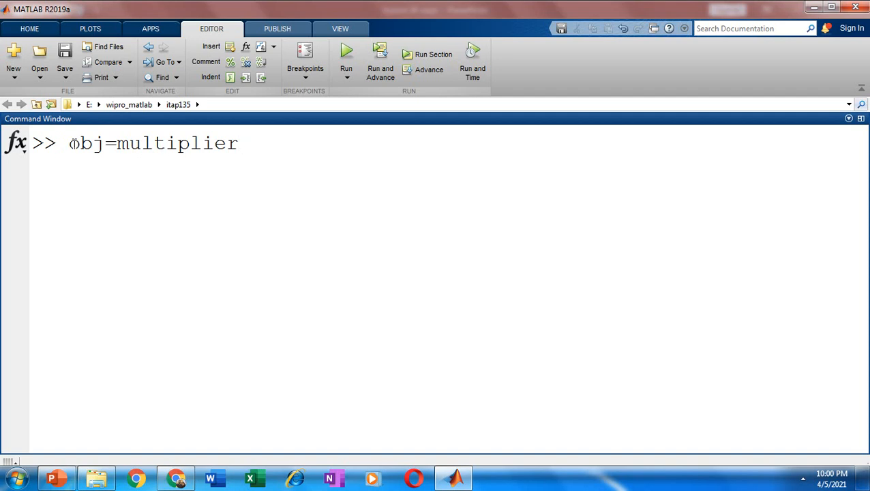
key("enter")
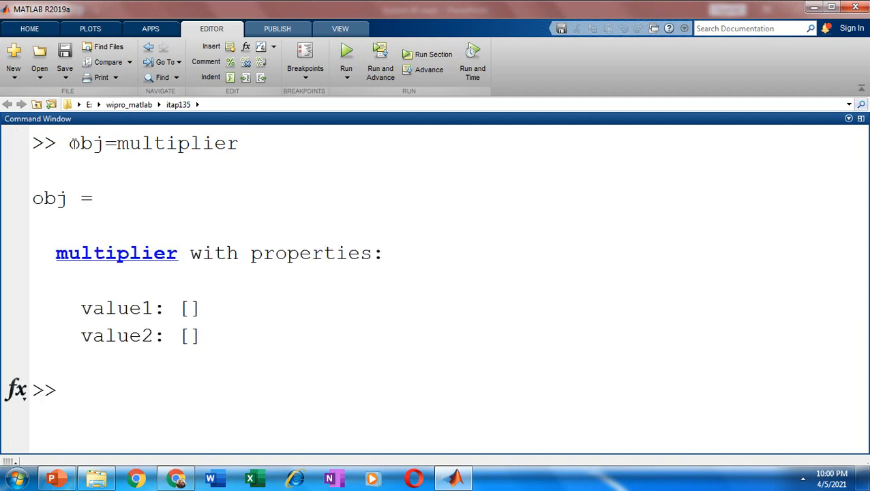
mouse_move(65, 256)
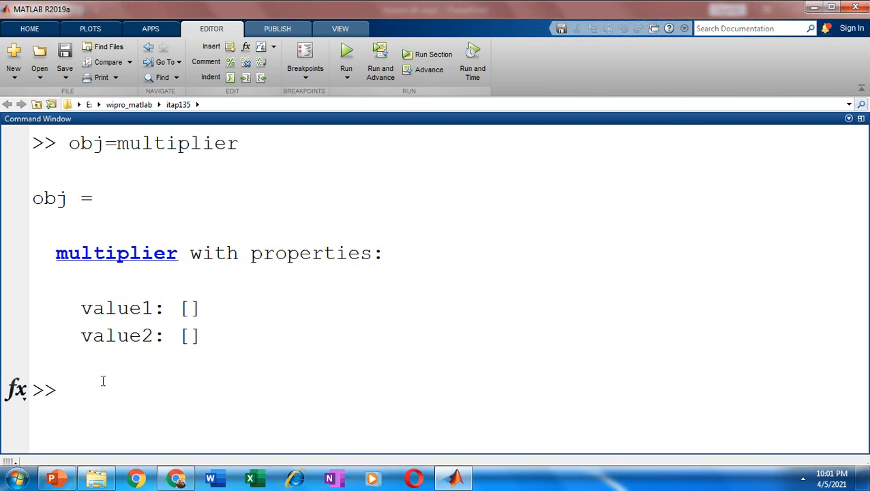
Assign obj.value1=10 and begin the obj.value2 assignment in the Command Window.
type("o")
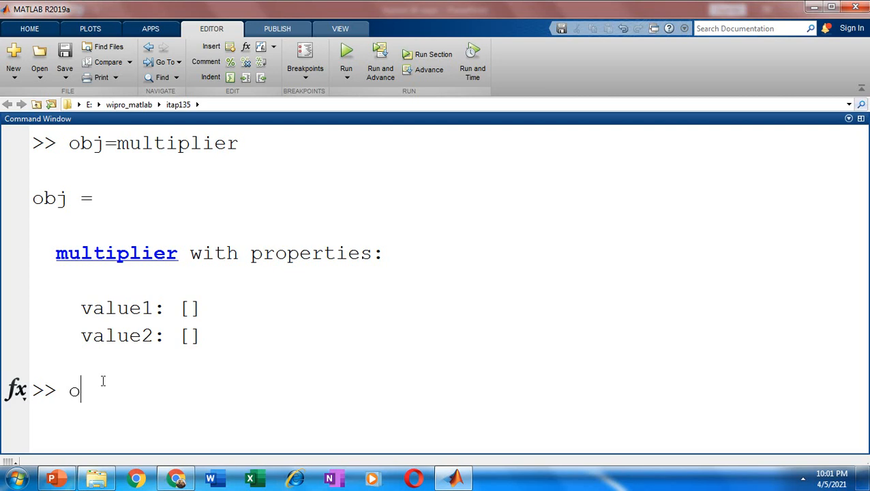
type("bj.val")
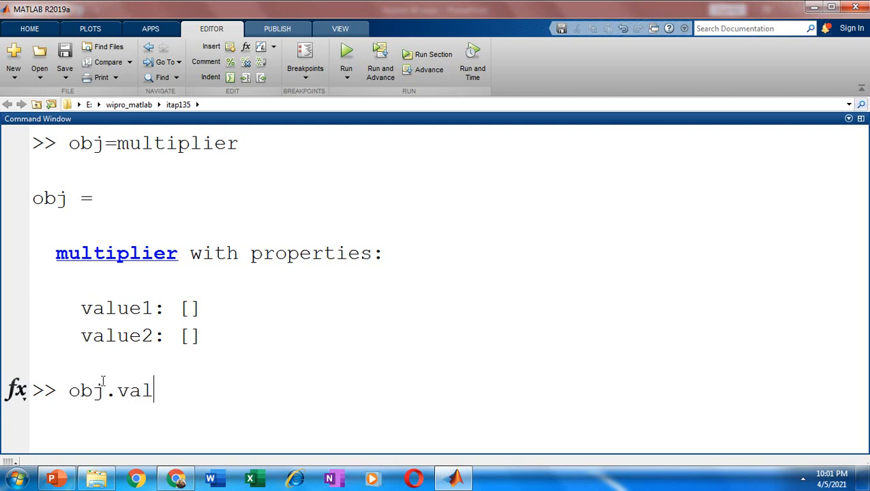
type("ue1")
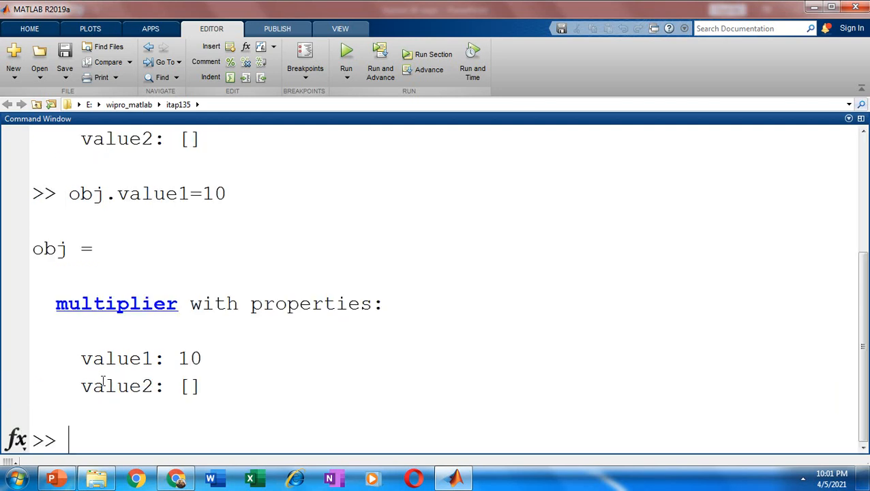
type("obj")
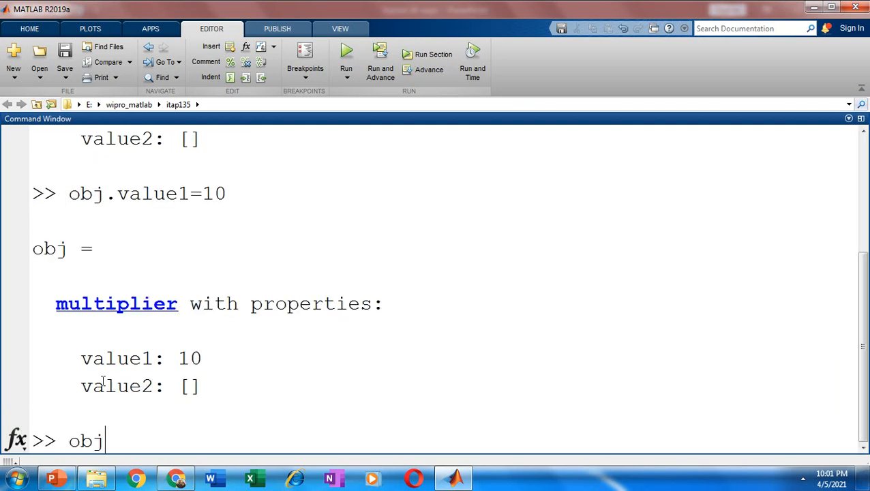
type(".value")
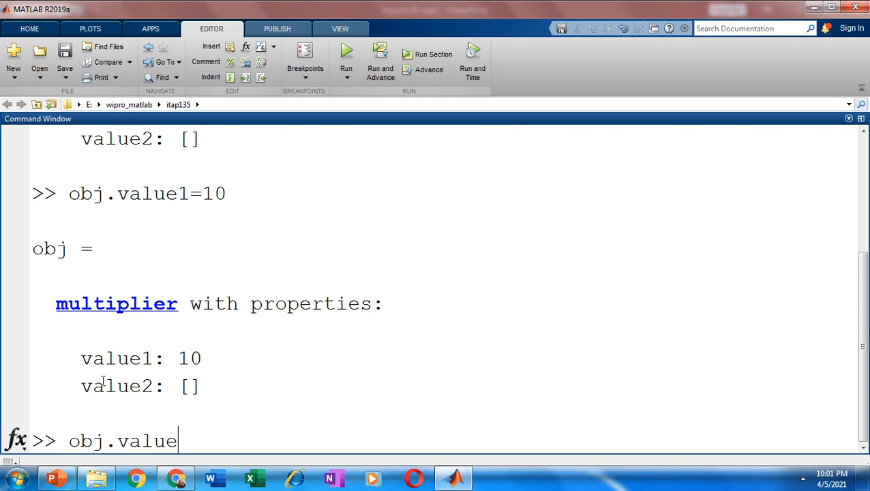
type("2=")
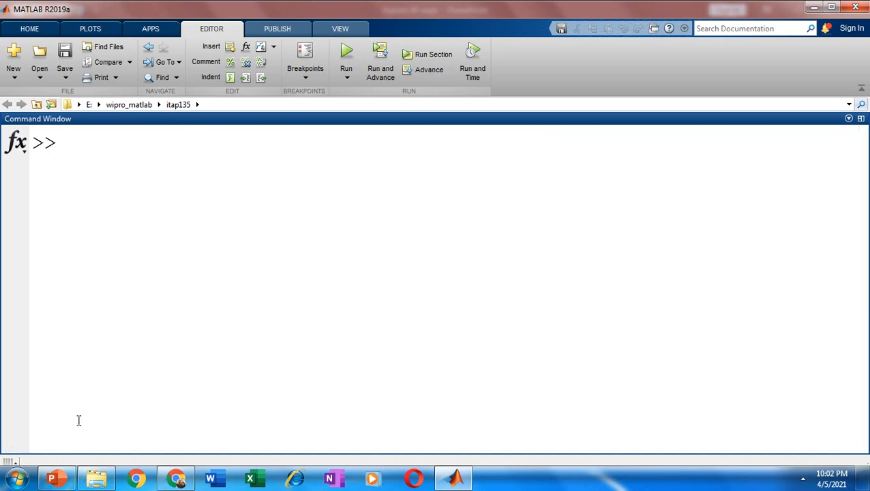
mouse_move(81, 141)
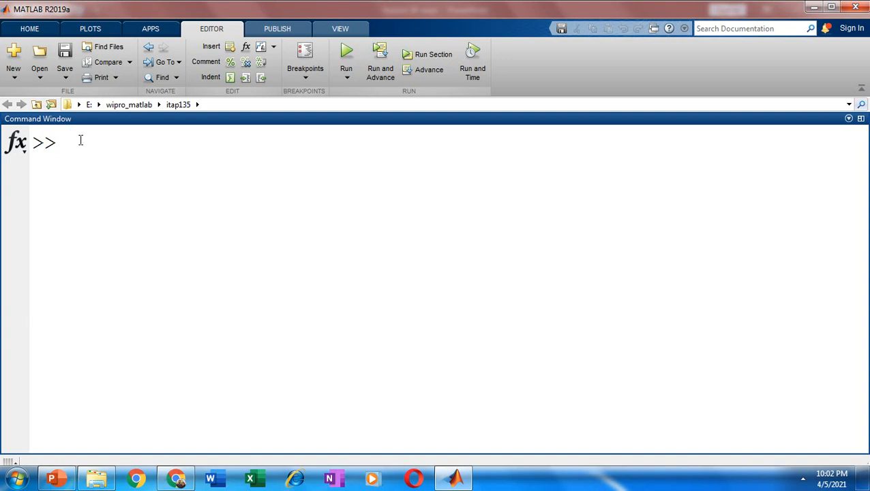
Run 's=mul(obj)' in the Command Window, returning 200.
type("s=")
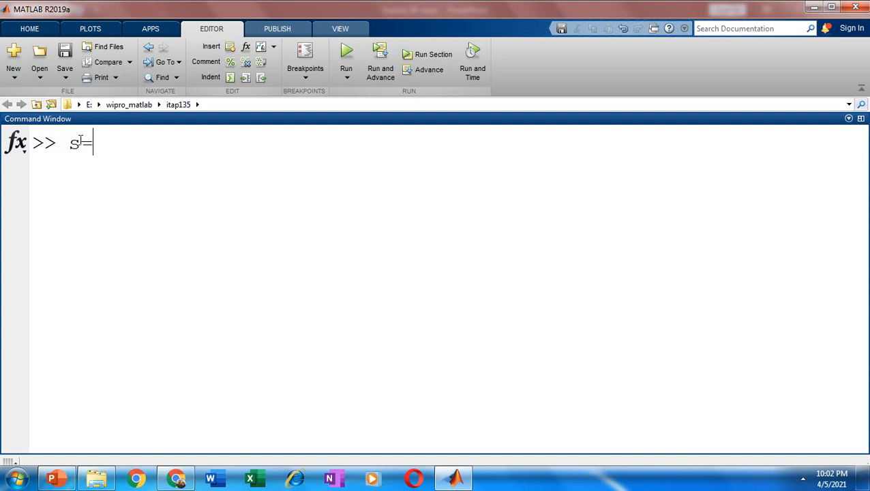
type("mul")
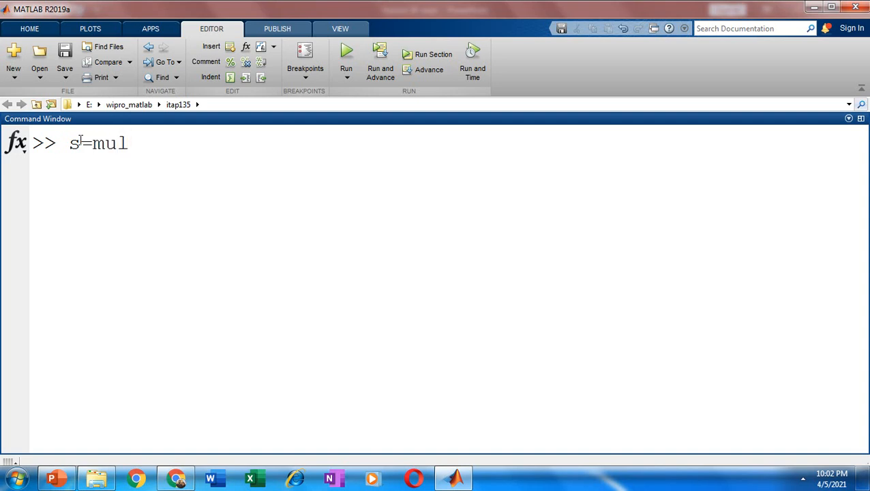
type("()")
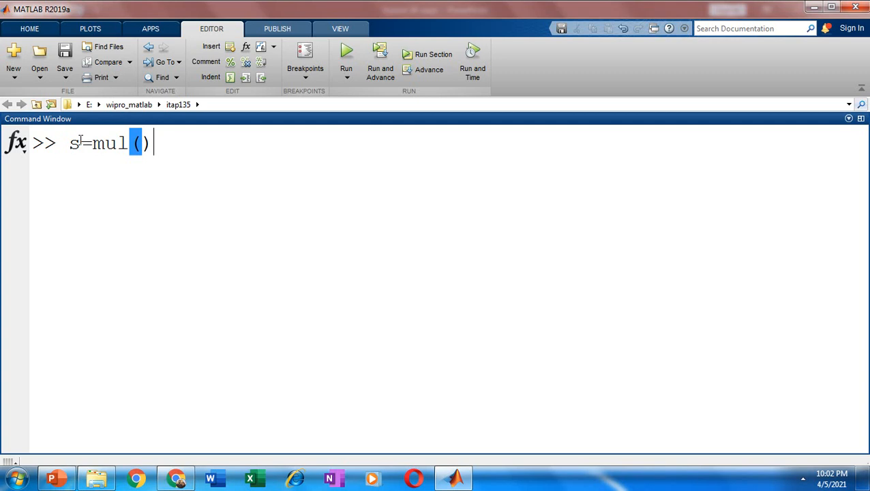
type("ob")
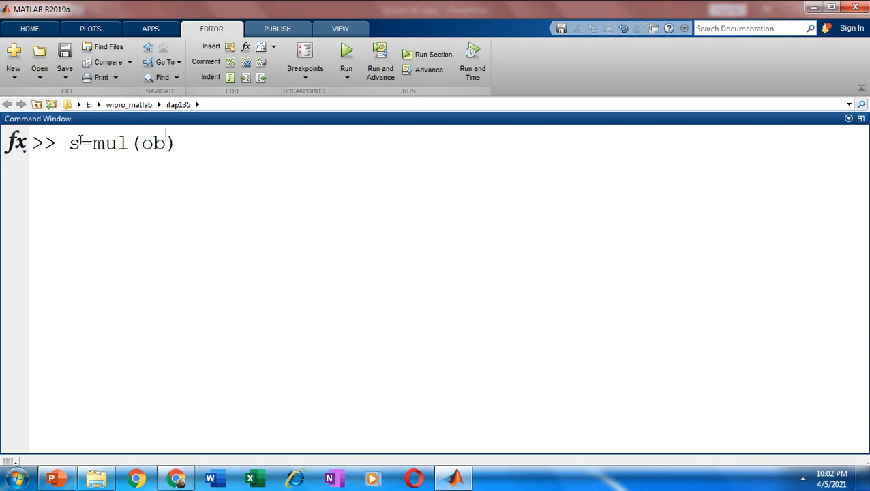
type("j")
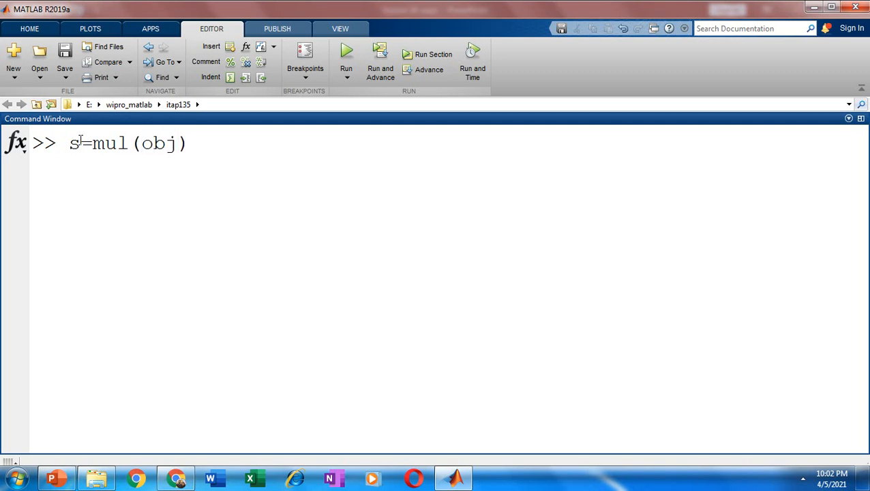
double_click(170, 143)
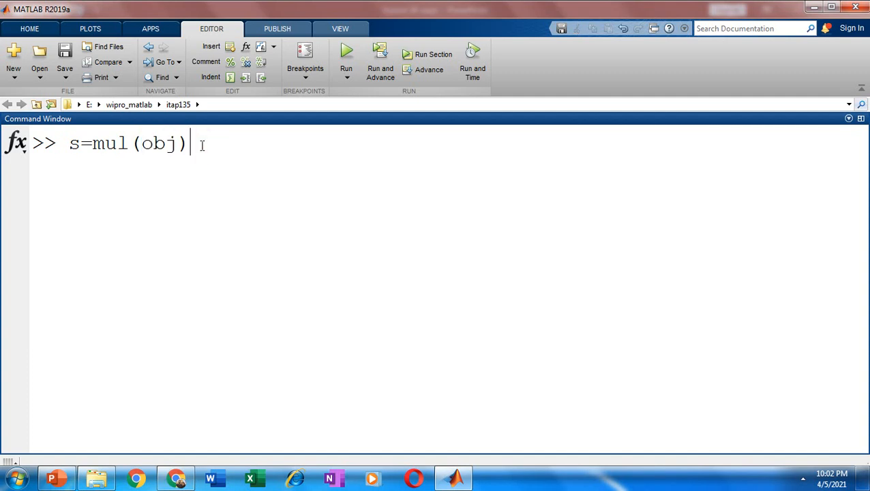
key("enter")
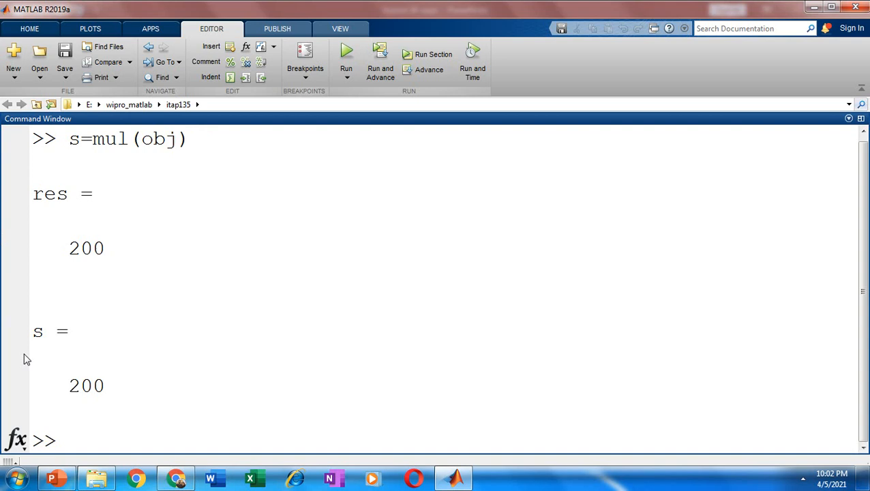